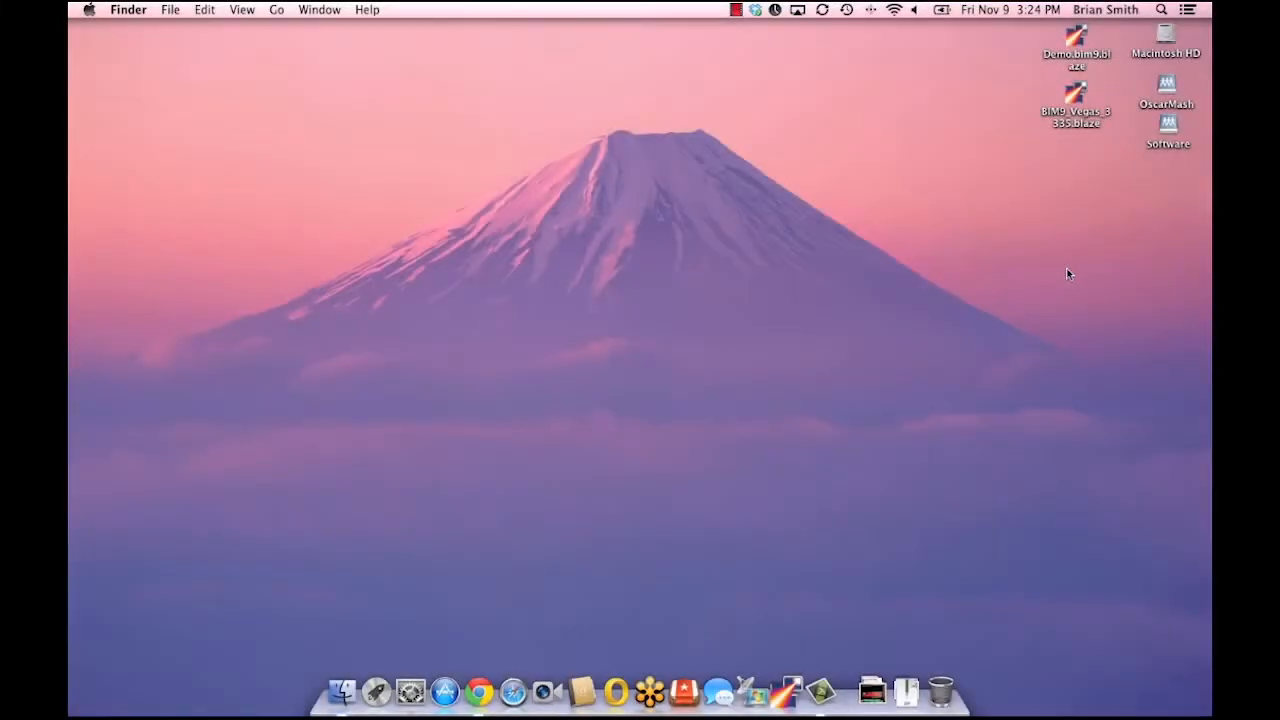
mouse_move(843, 440)
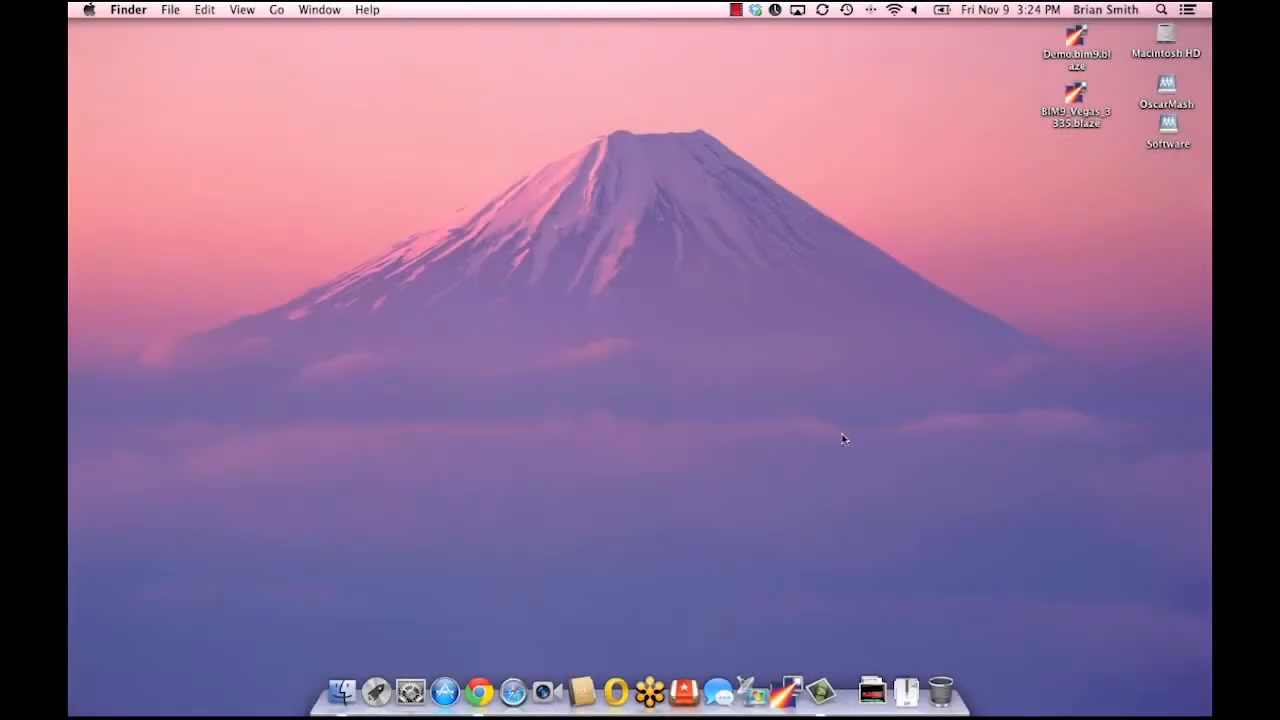
mouse_move(787, 690)
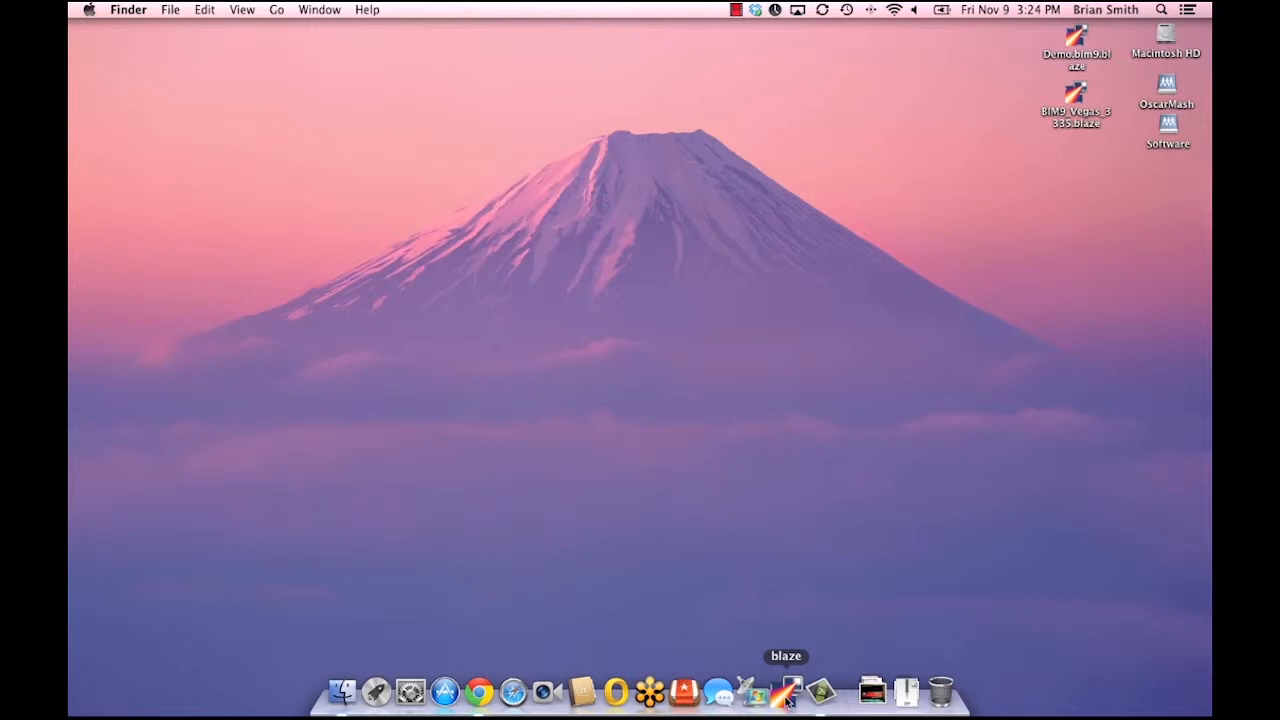
Launch Ericom Blaze and connect to demo.bim9.com:3335 using the stored settings.
click(787, 691)
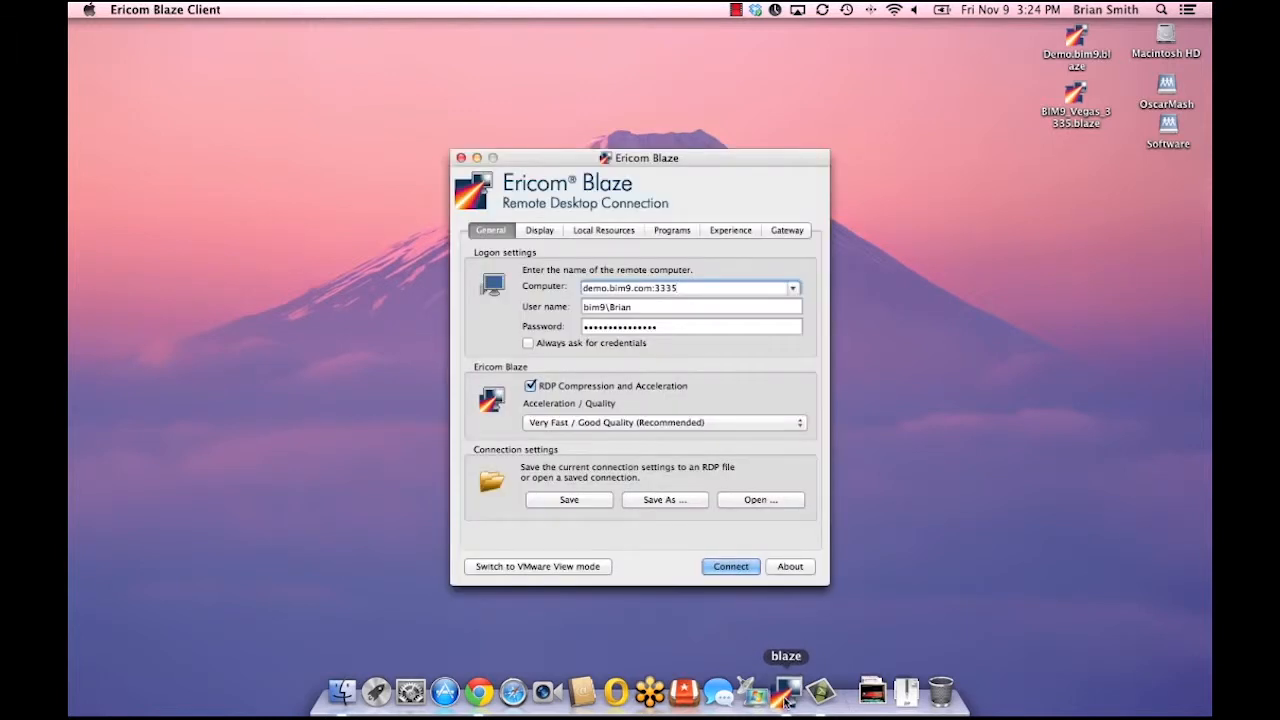
mouse_move(778, 663)
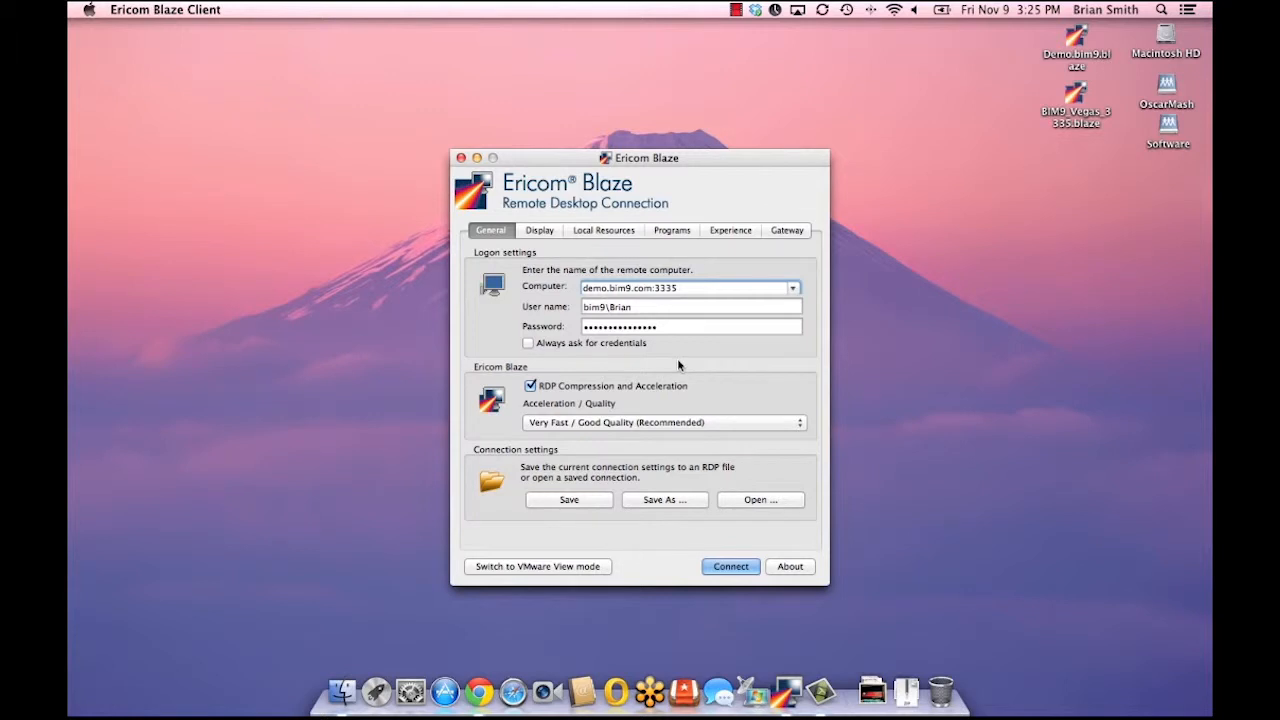
mouse_move(623, 443)
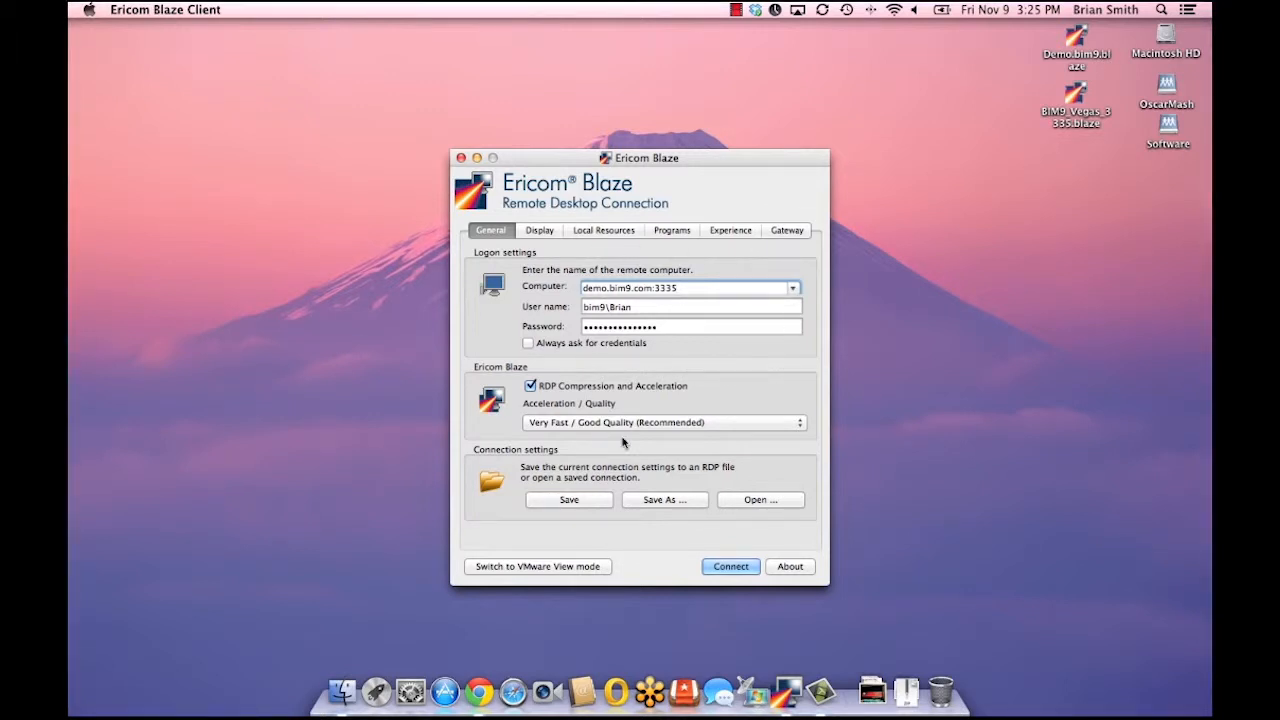
mouse_move(698, 449)
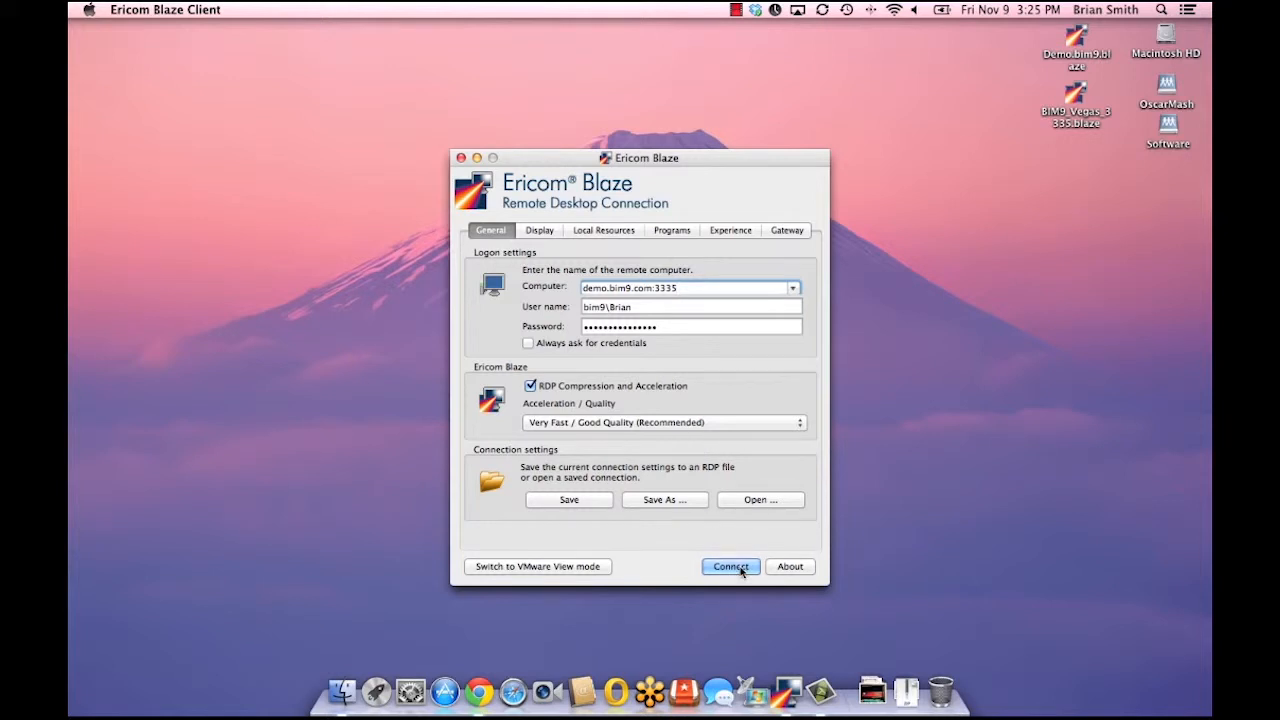
click(729, 566)
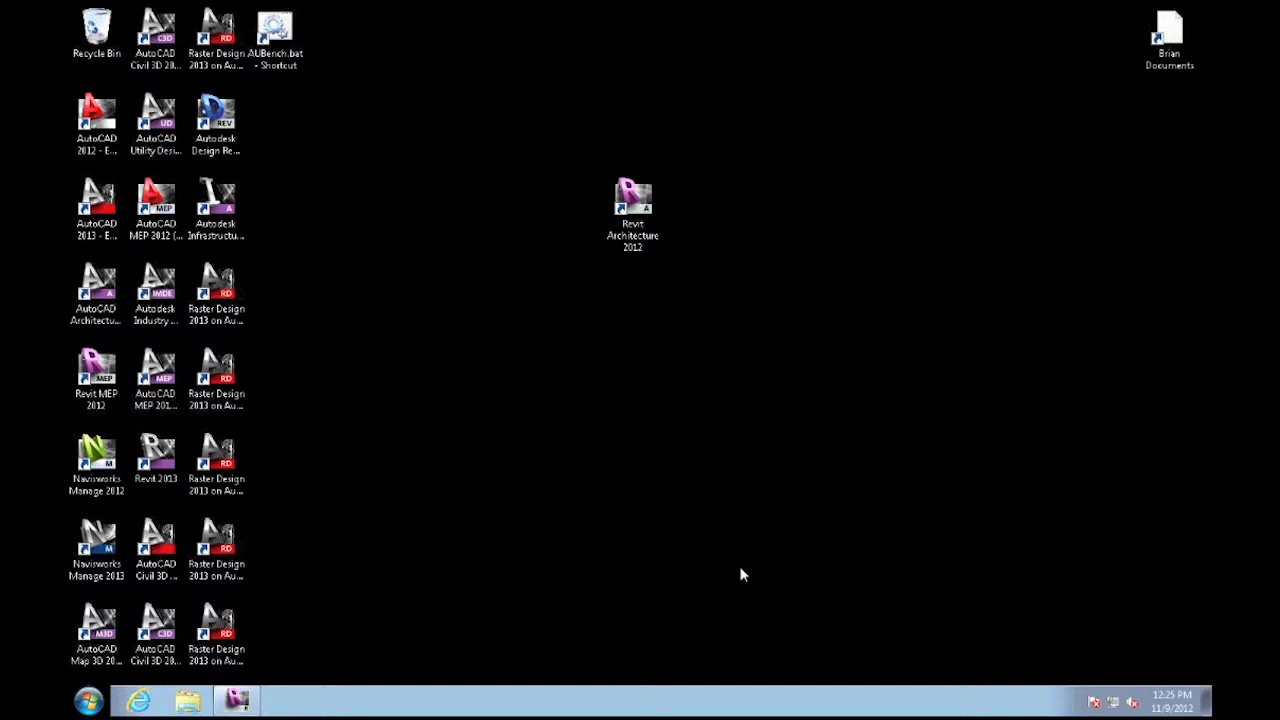
mouse_move(678, 515)
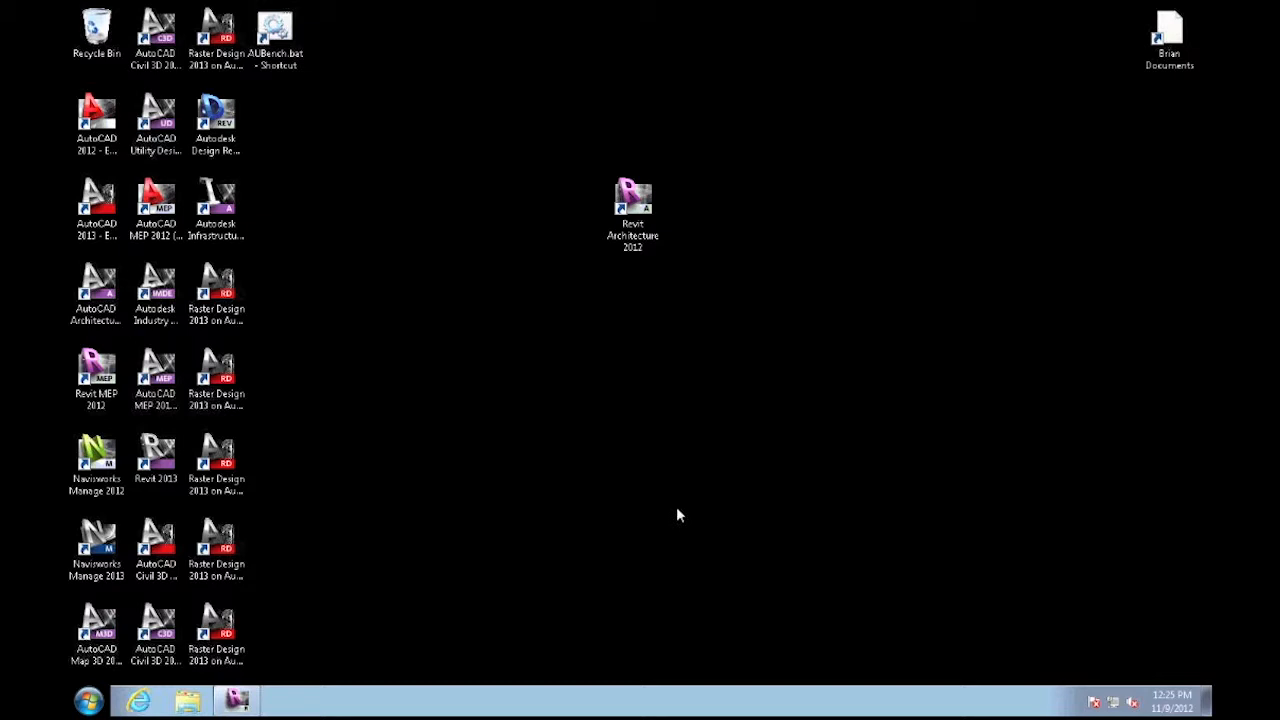
mouse_move(682, 516)
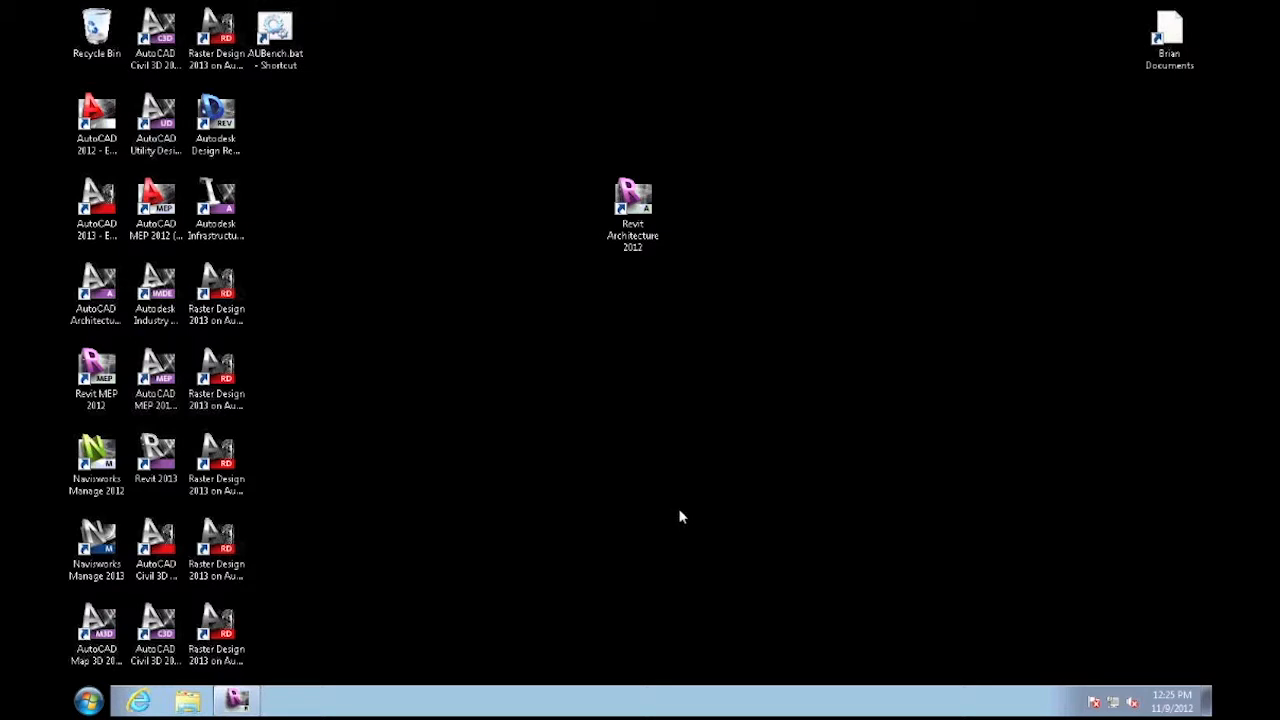
mouse_move(678, 420)
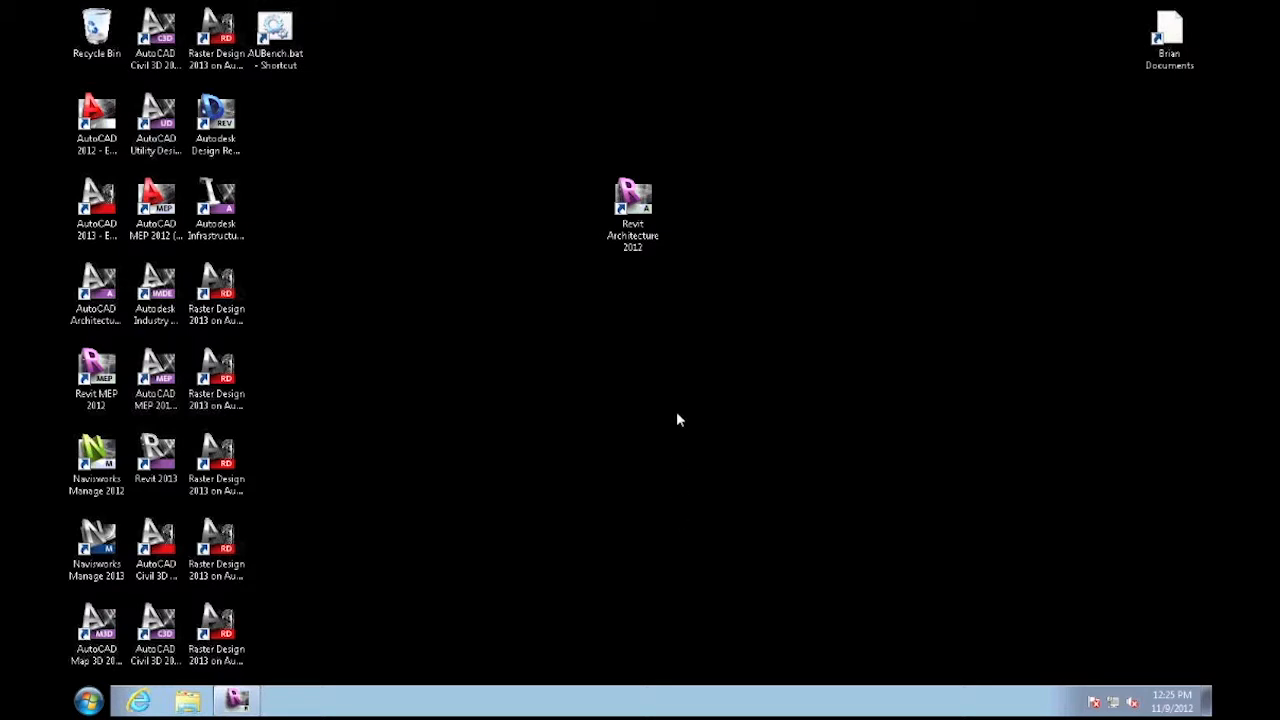
mouse_move(320, 613)
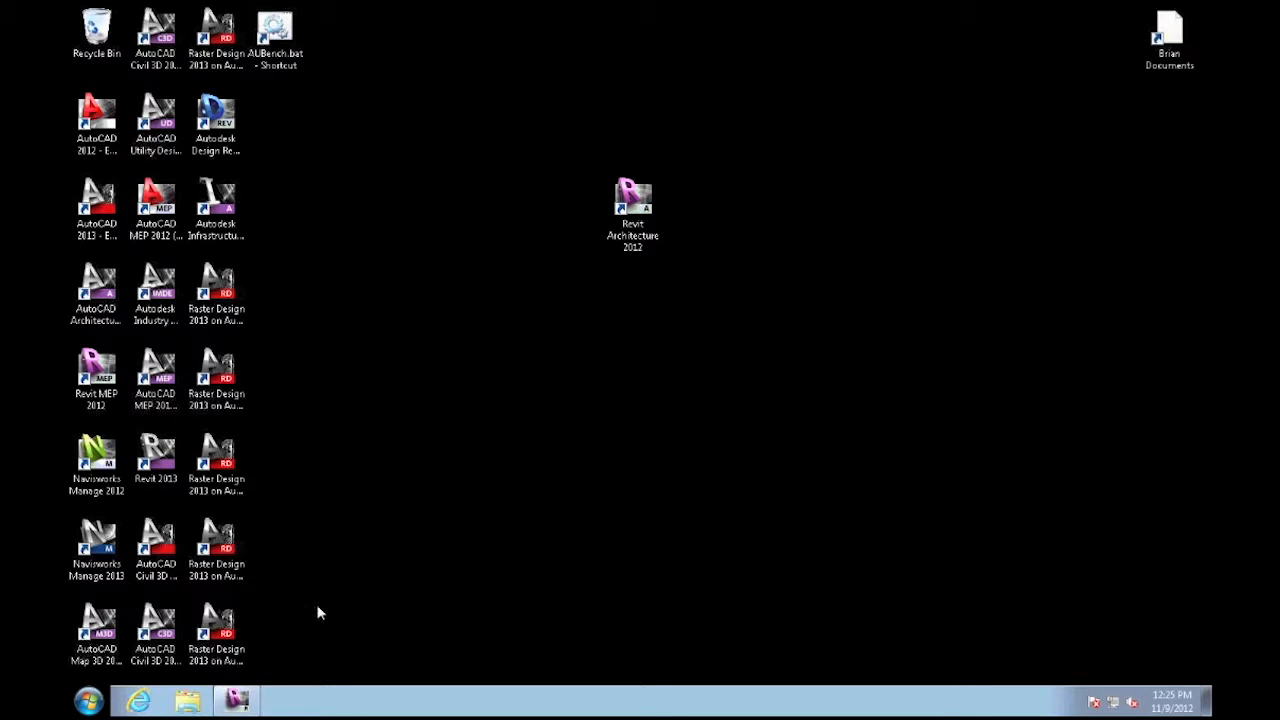
mouse_move(238, 700)
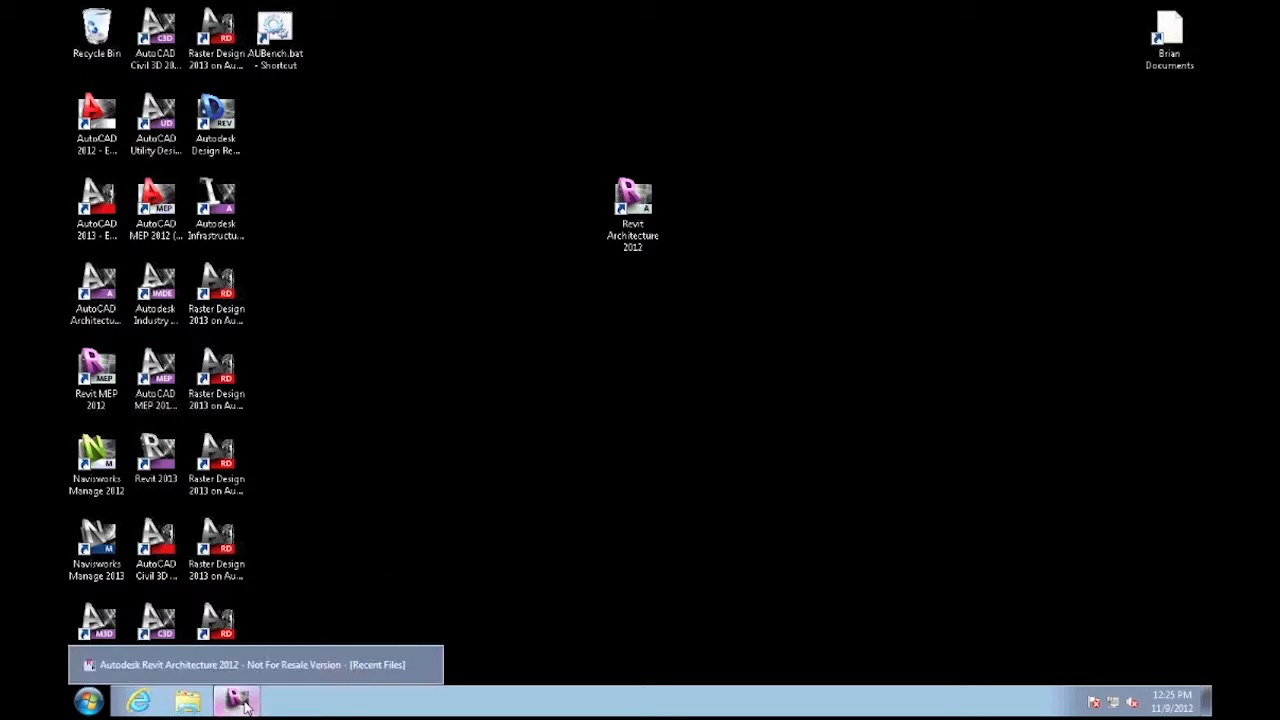
Bring the running Revit Architecture 2012 window to the front.
click(238, 700)
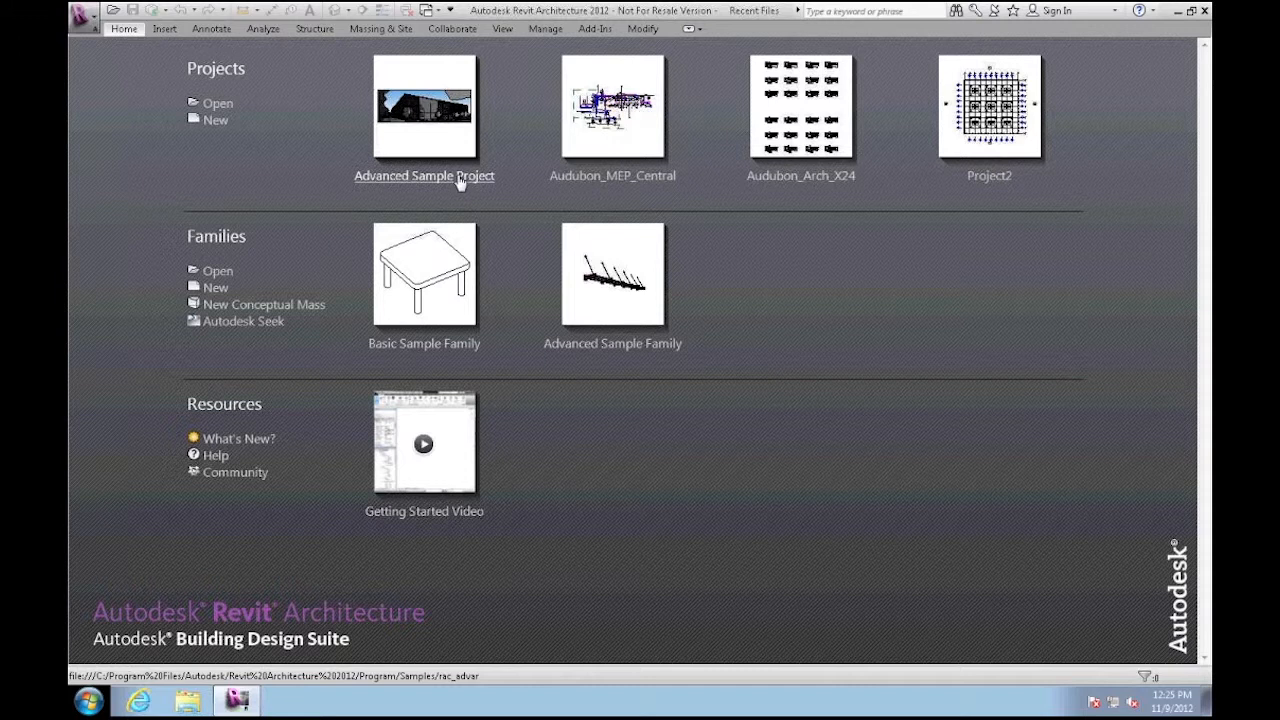
mouse_move(424, 175)
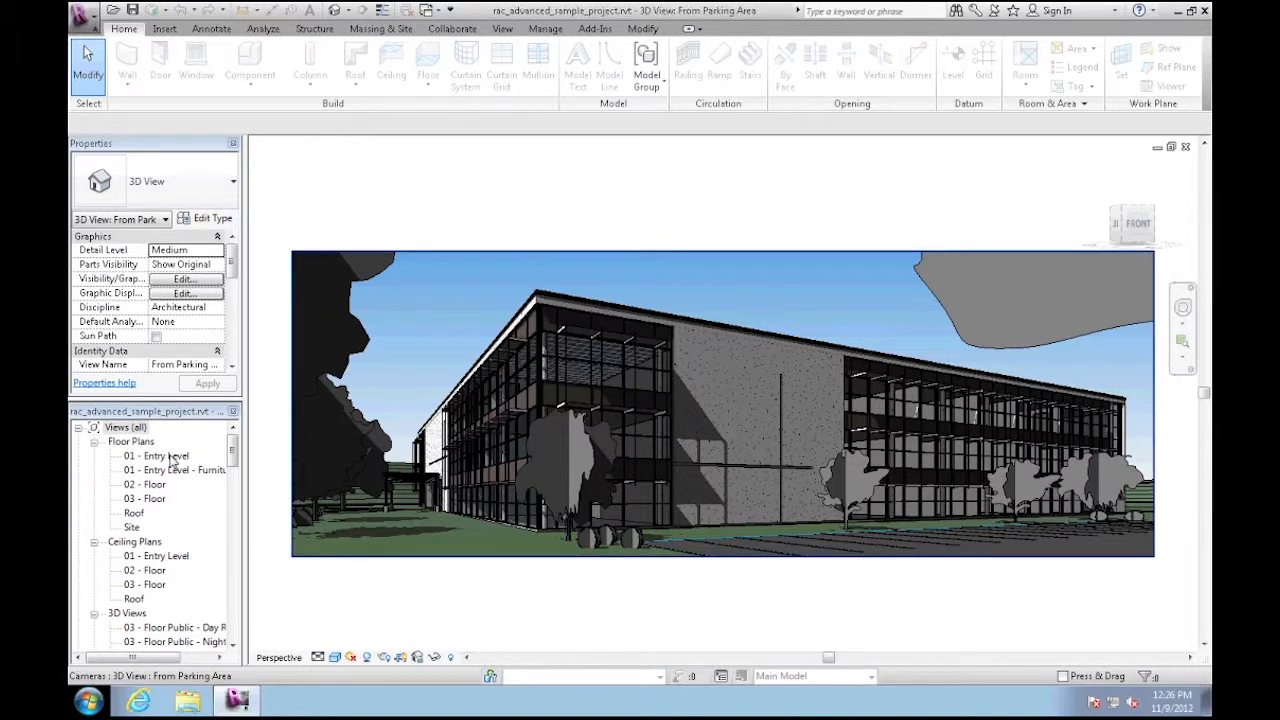
Open the 01 - Entry Level floor plan and select double door 119A by Sprinkler.
click(155, 456)
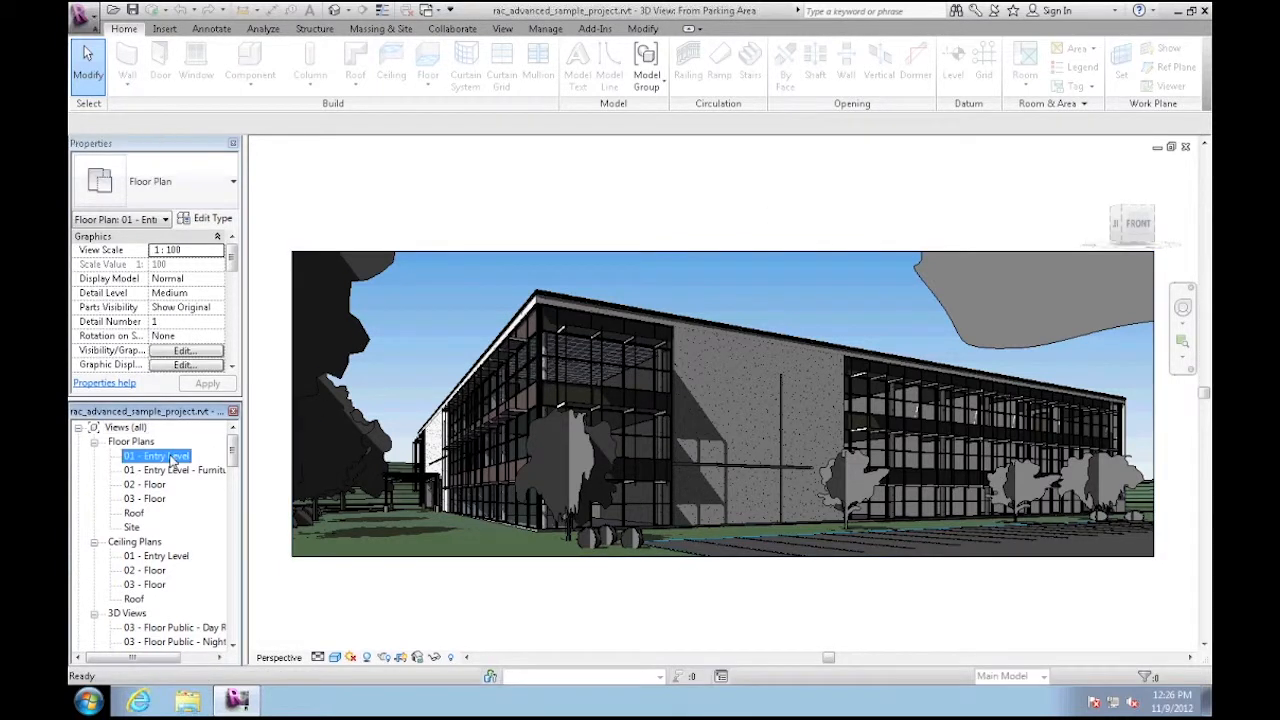
double_click(158, 455)
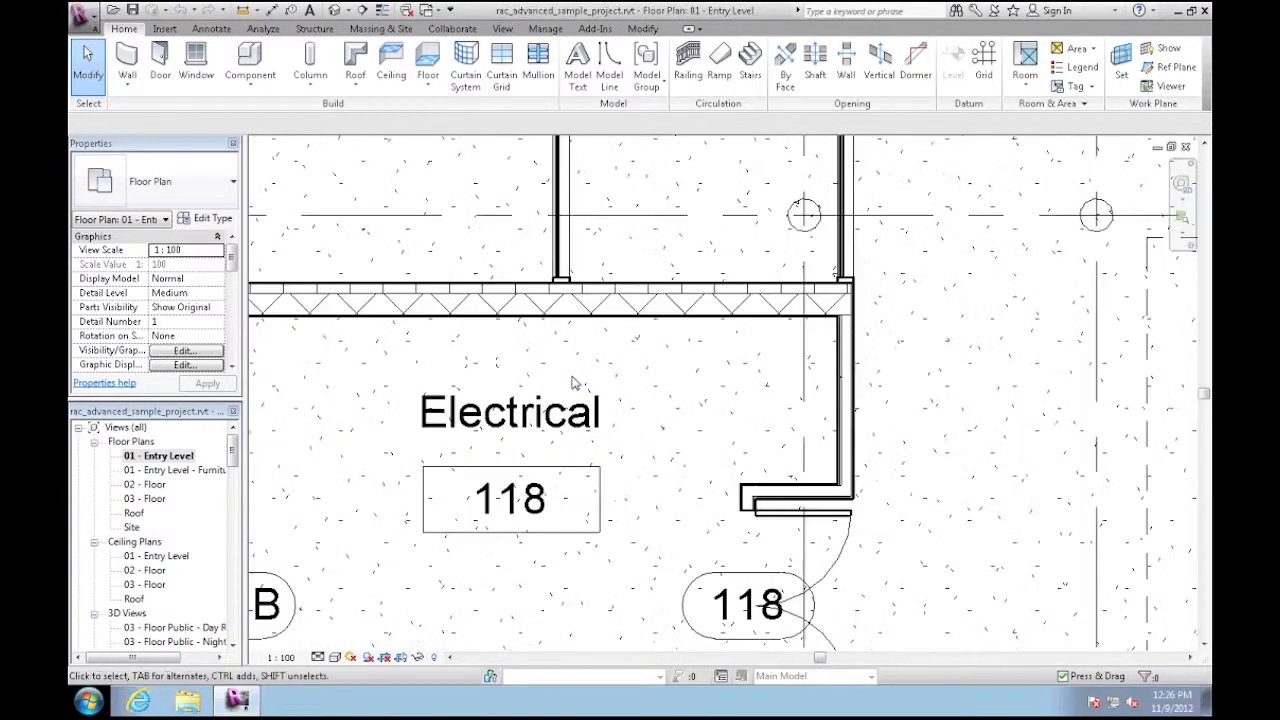
scroll(down, 3)
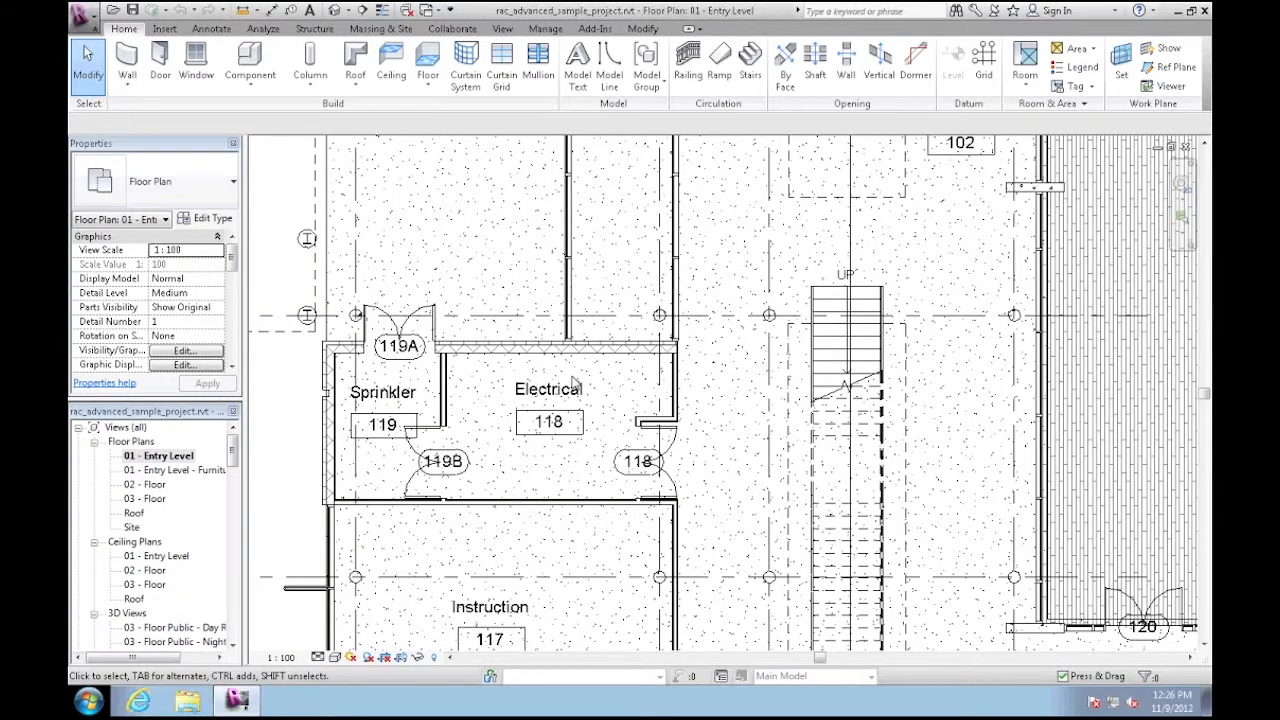
click(400, 325)
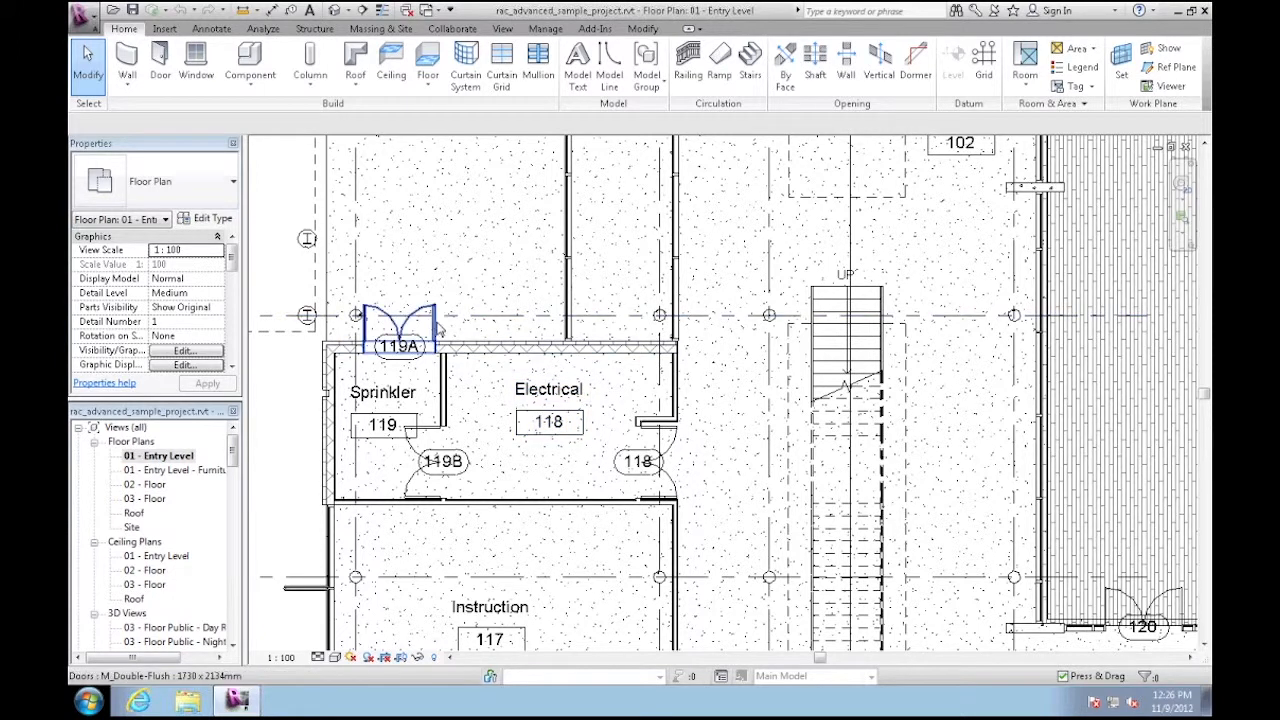
Change door 119A's type to M_Single-Flush 0762 x 2032mm.
click(399, 330)
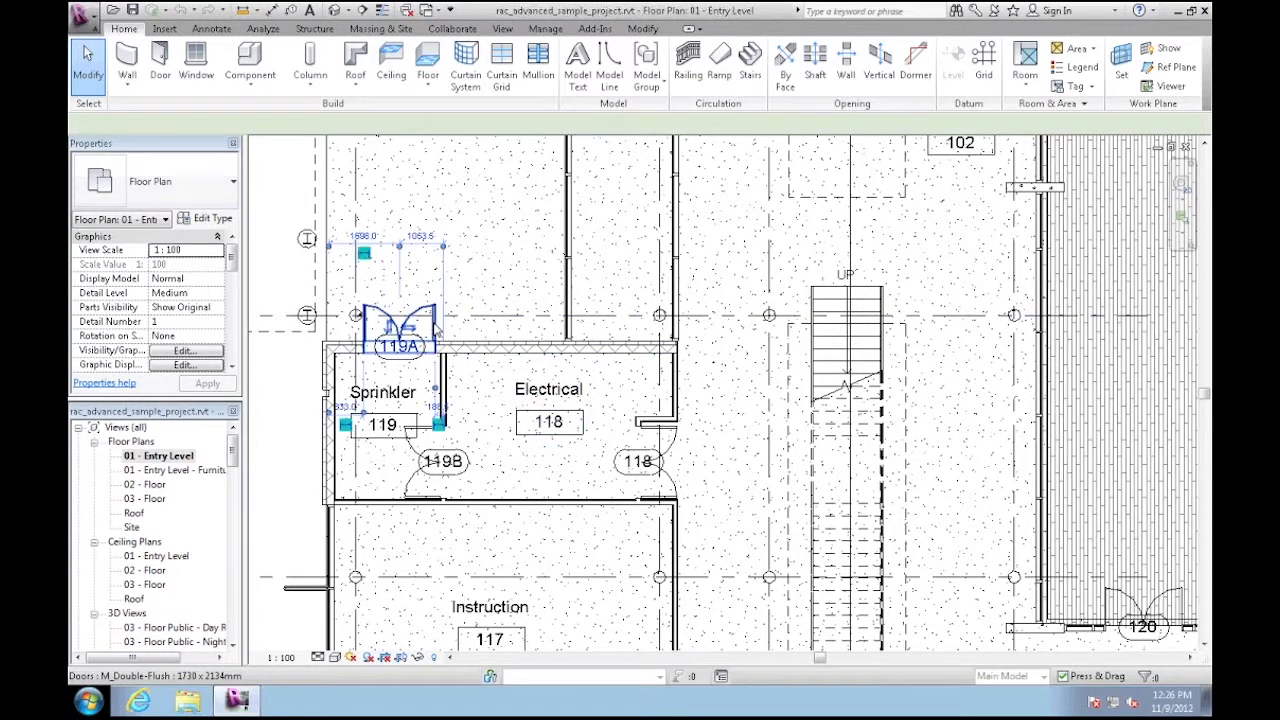
click(399, 330)
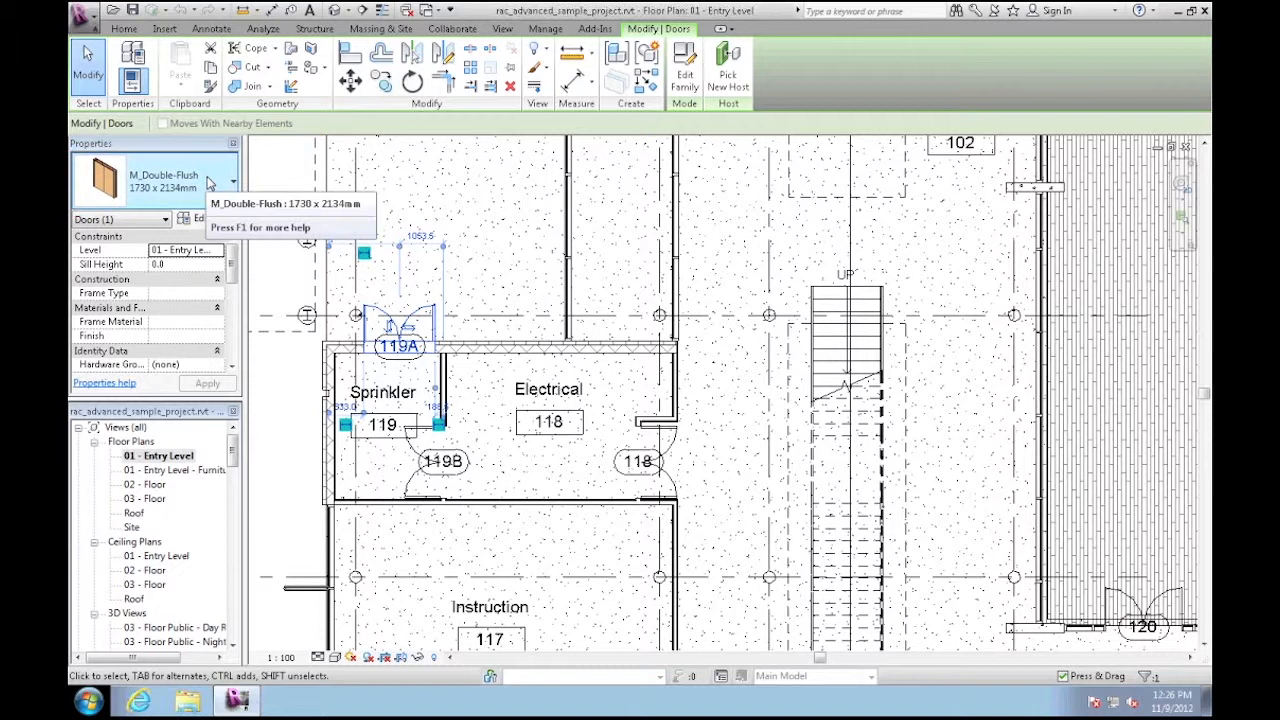
click(232, 181)
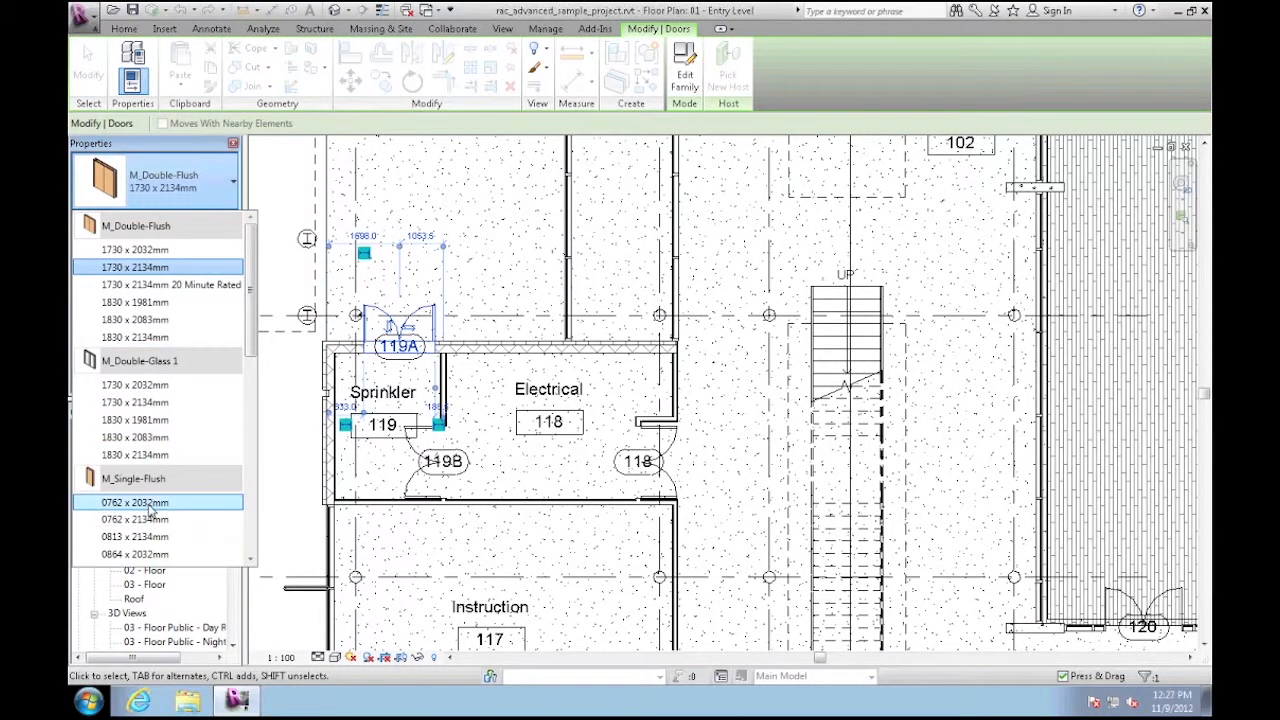
click(134, 502)
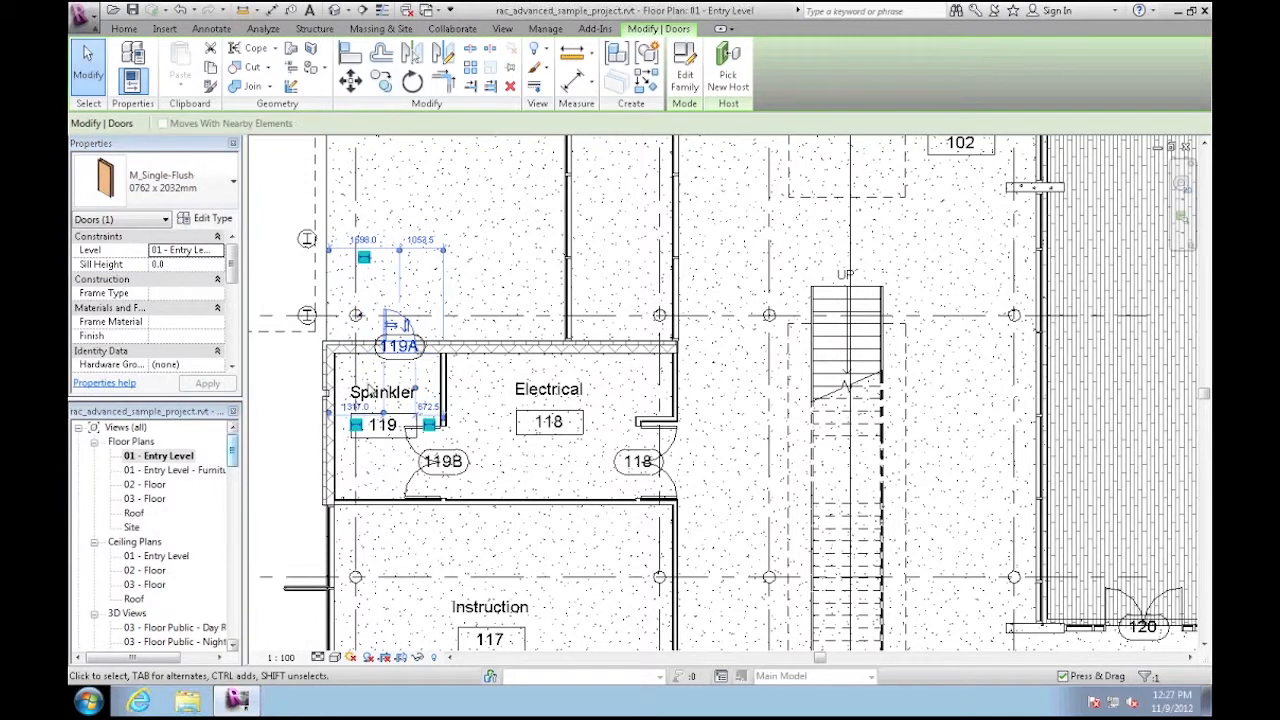
mouse_move(395, 335)
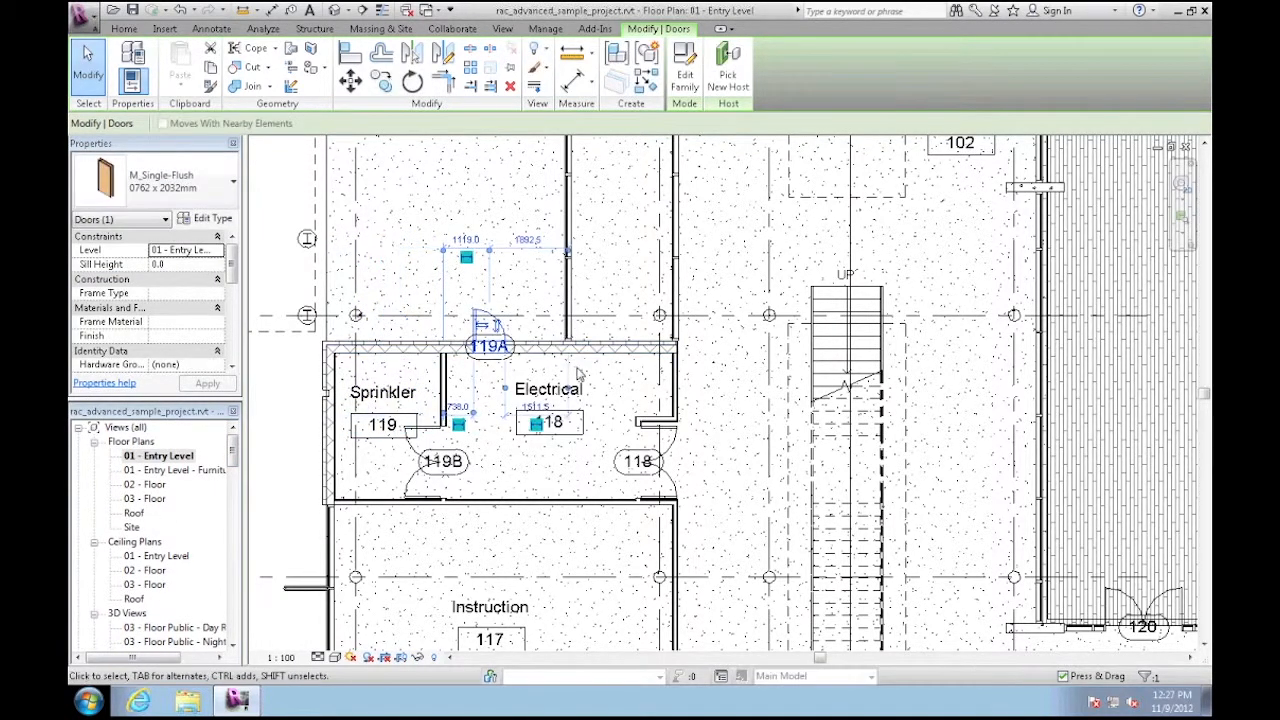
Rename the Electrical room tag to 'Mechanical'.
click(548, 389)
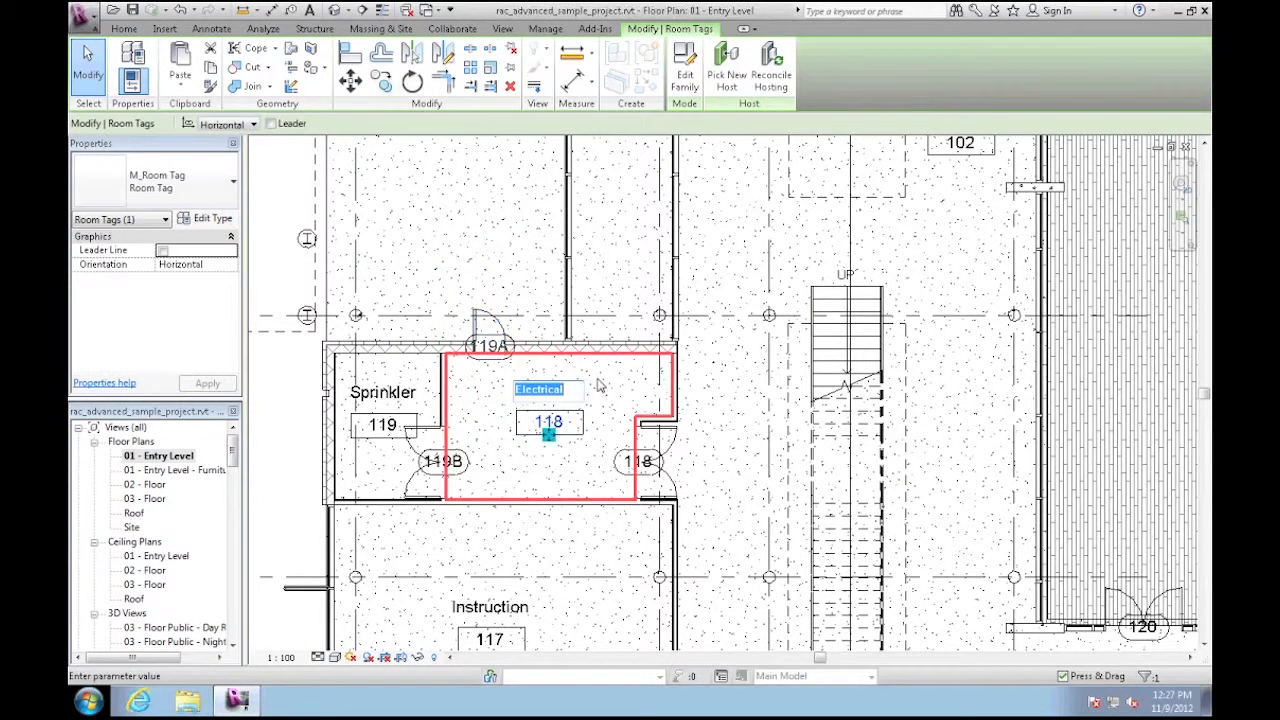
text(Me)
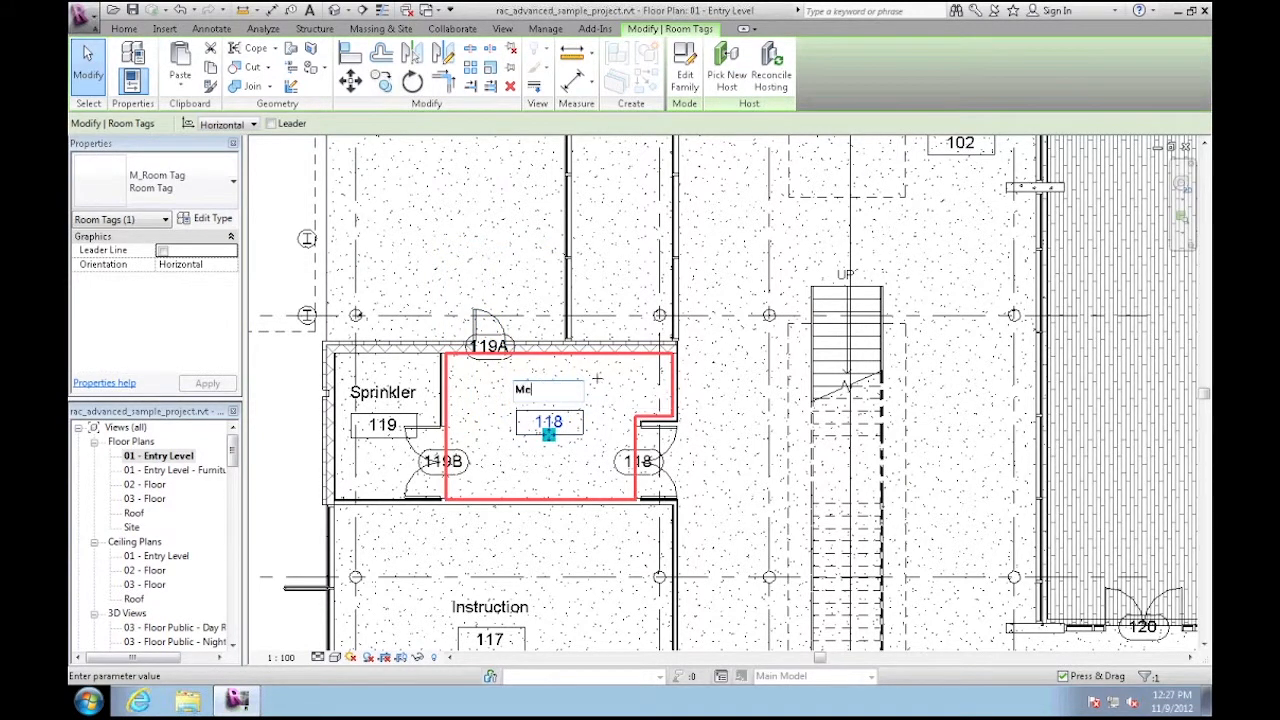
text(Mechanical)
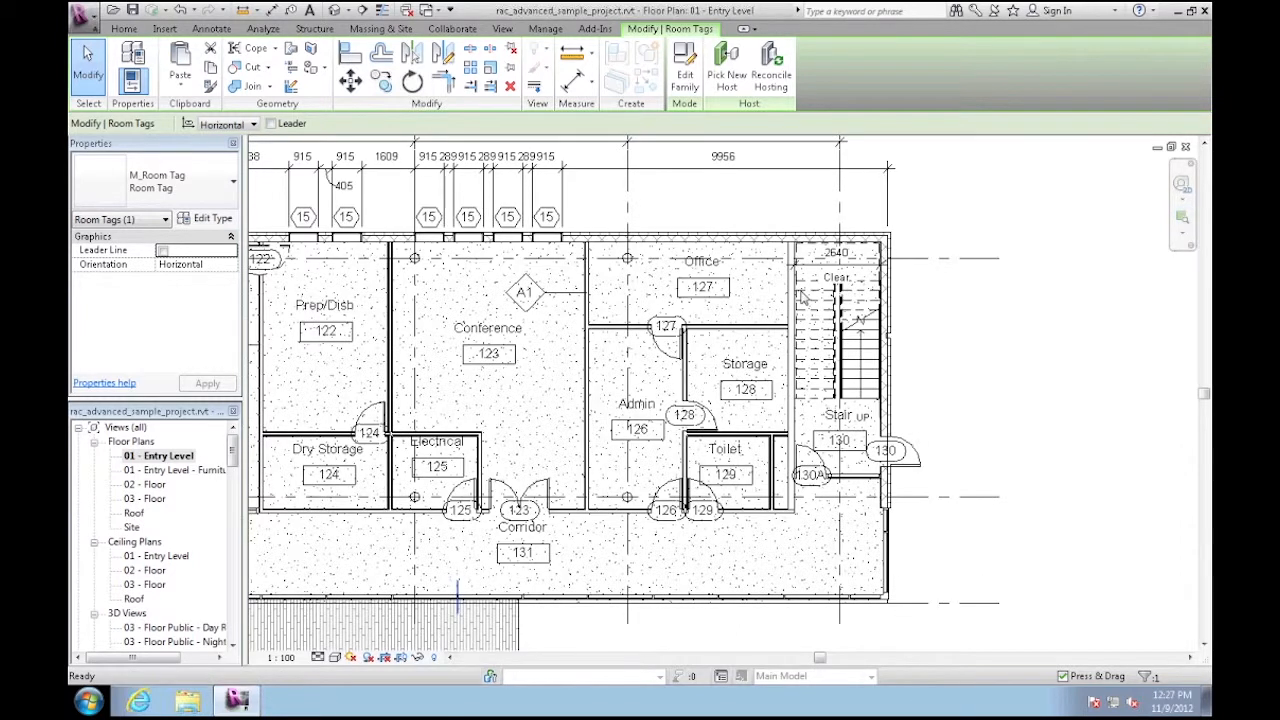
mouse_move(925, 285)
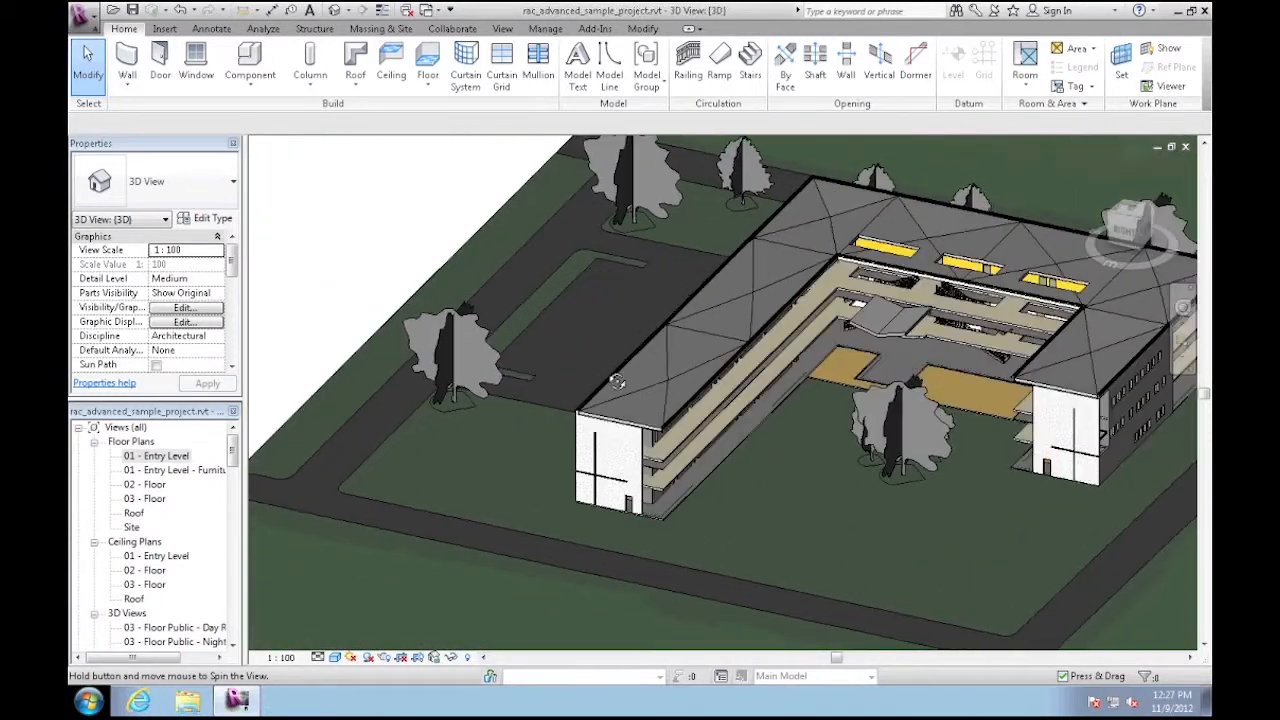
Orbit the 3D building model to view it from another side.
drag(618, 380, 785, 360)
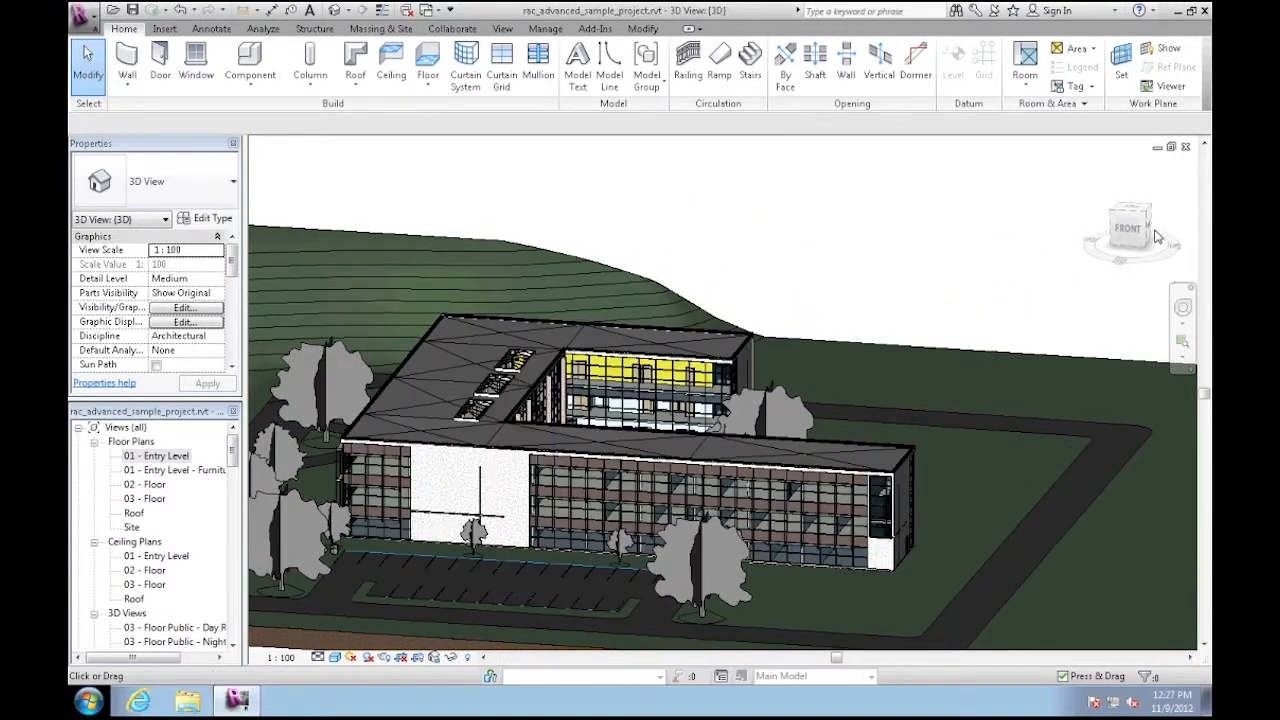
right_click(1128, 228)
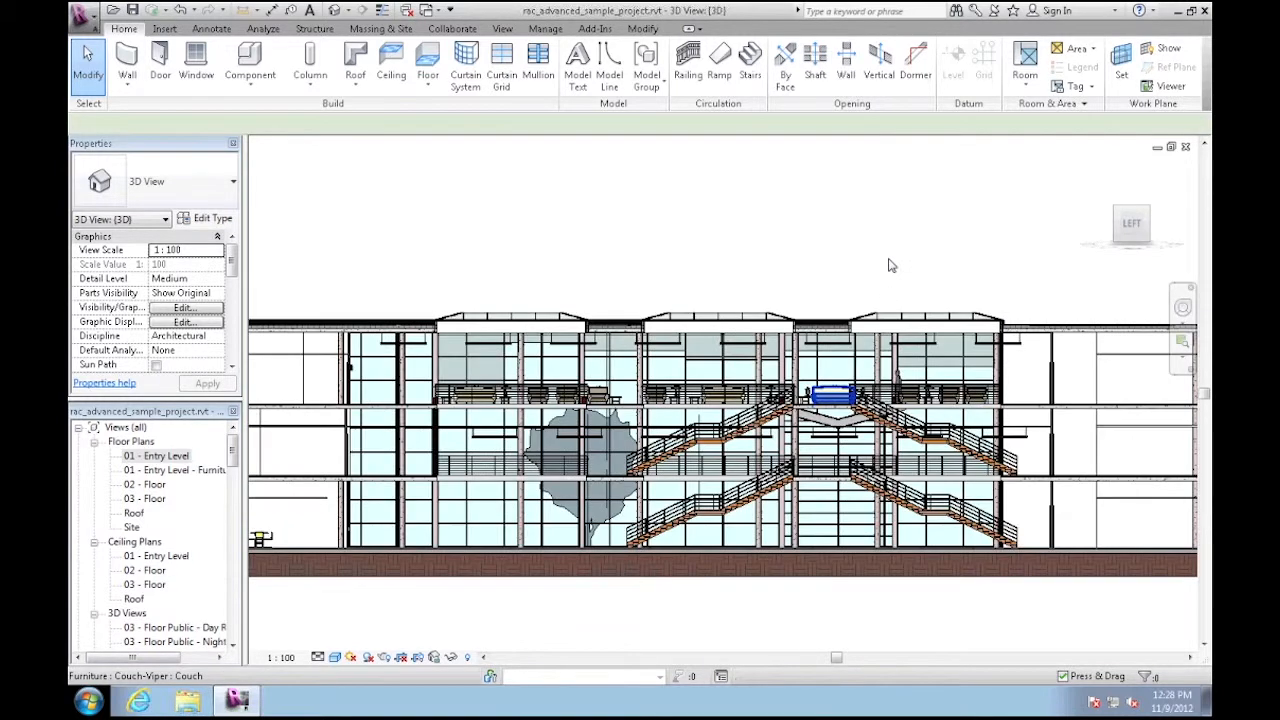
Select the blue Viper couch on the upper floor of the cutaway.
click(865, 400)
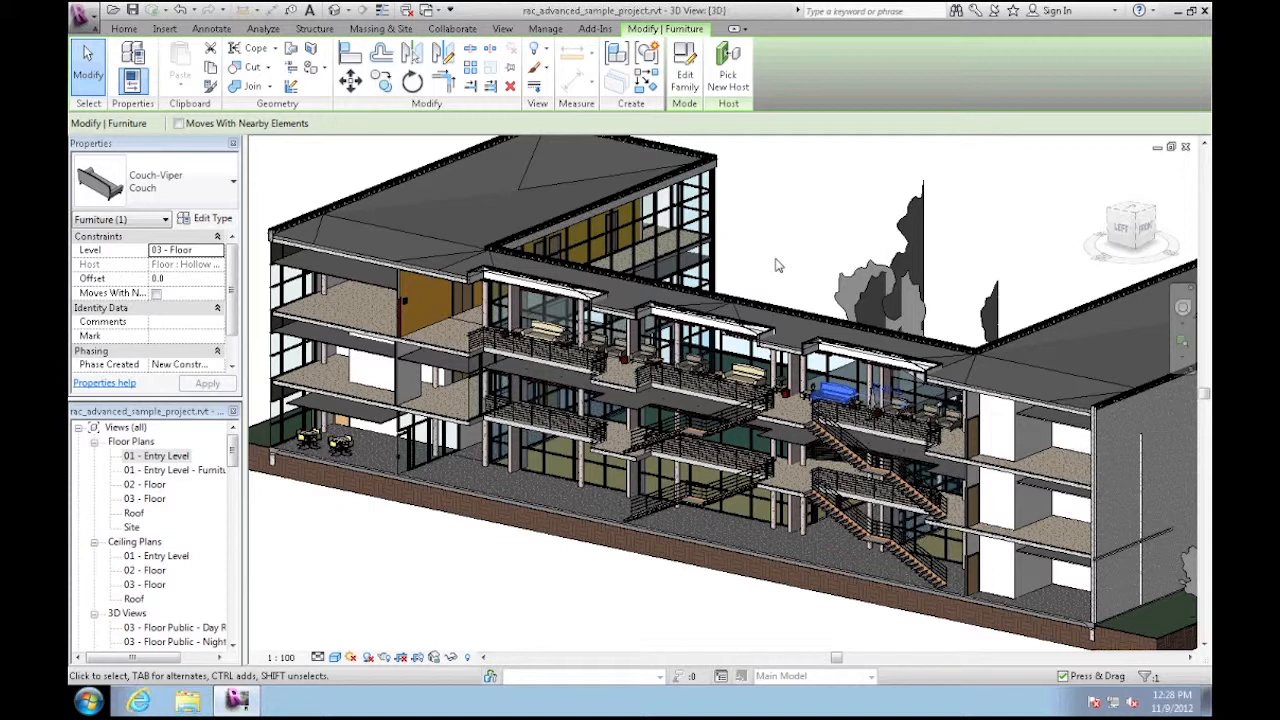
mouse_move(615, 245)
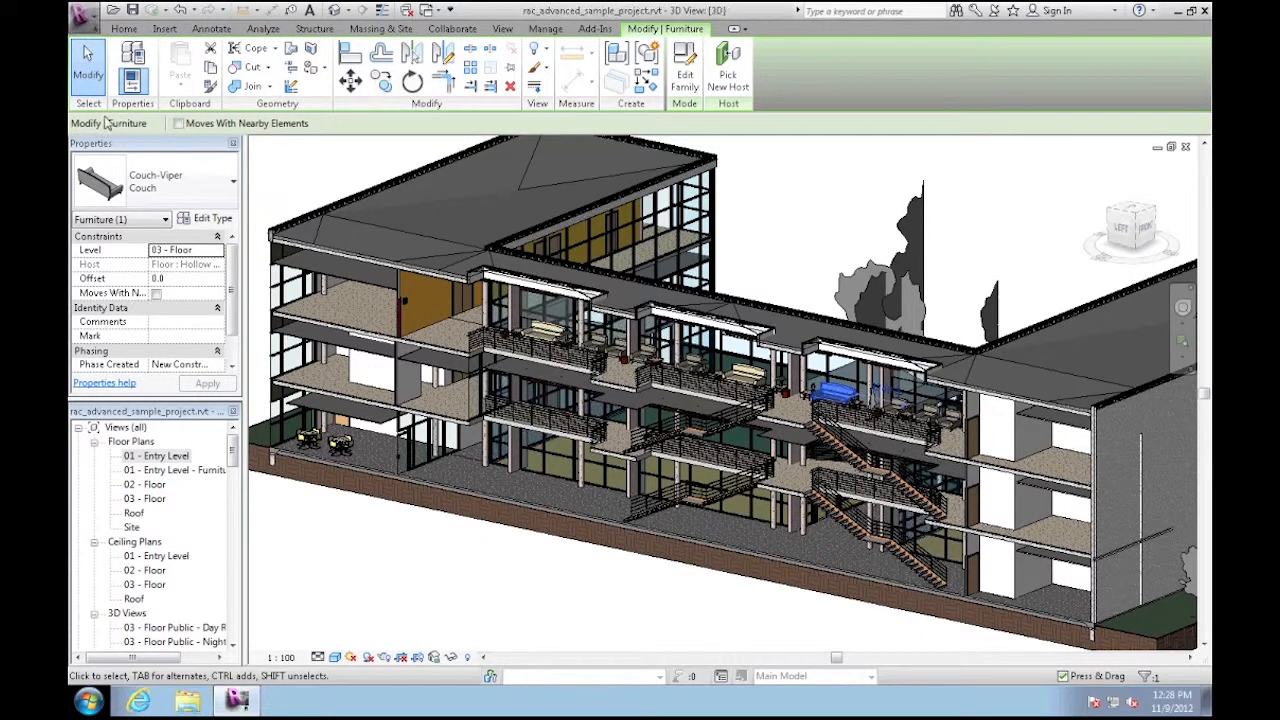
Close the sample project from the Application Menu and answer the save prompt.
click(84, 15)
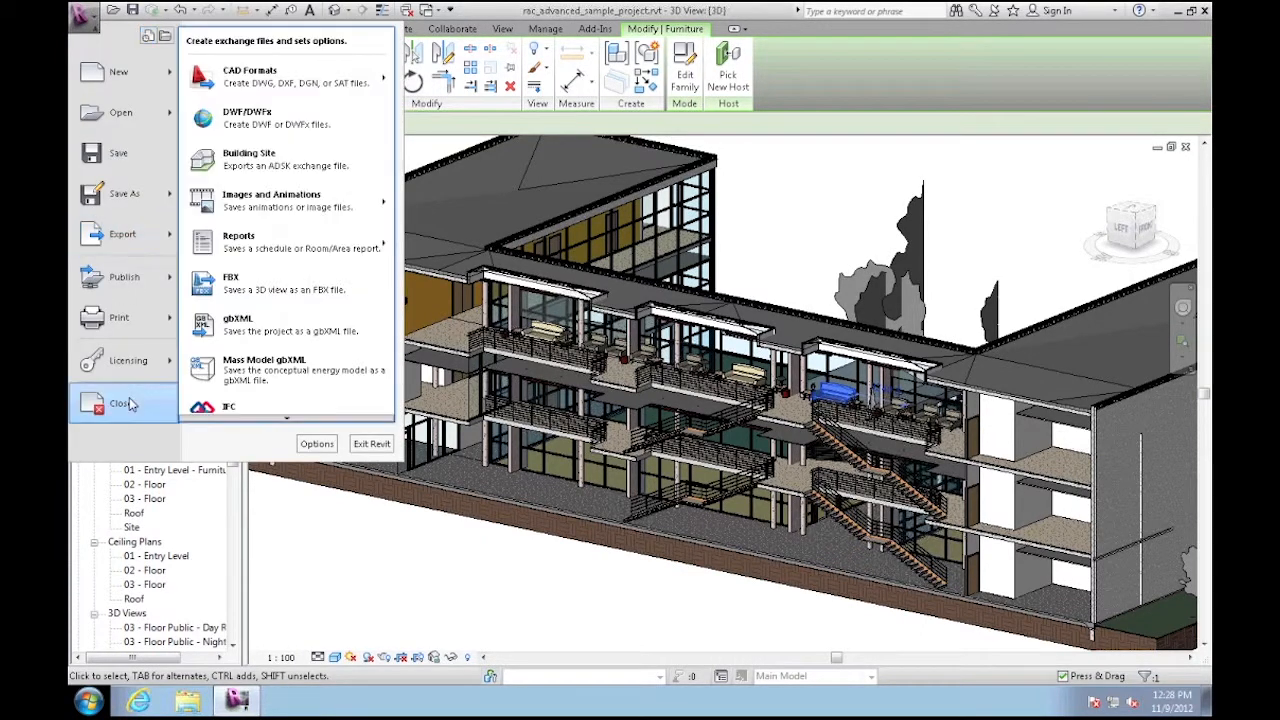
click(120, 403)
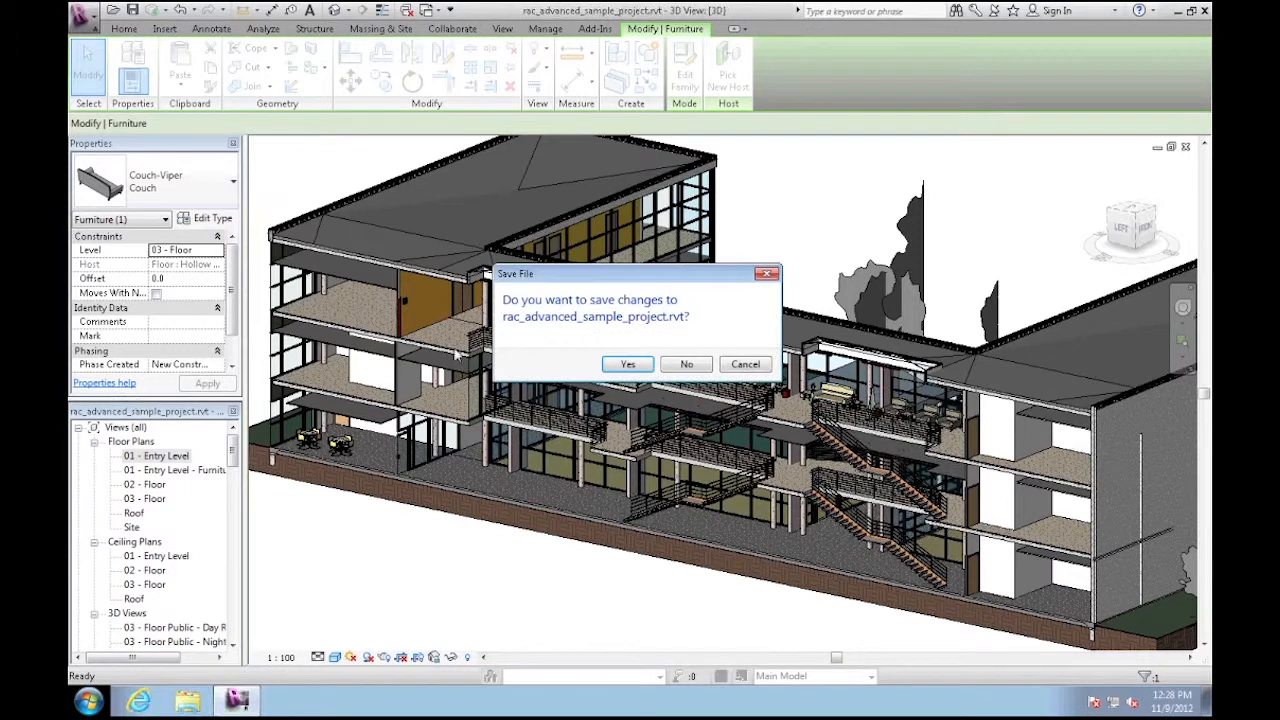
click(686, 363)
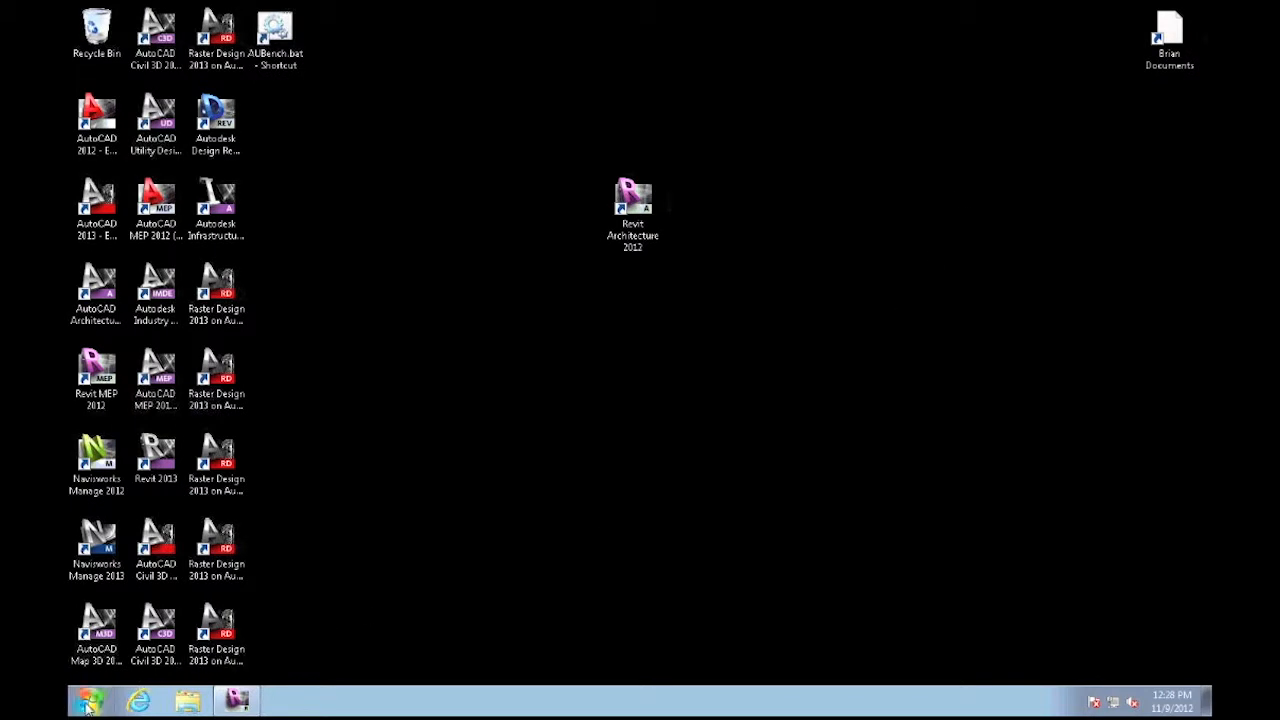
Log off the remote Windows 7 session from the Start menu.
click(89, 701)
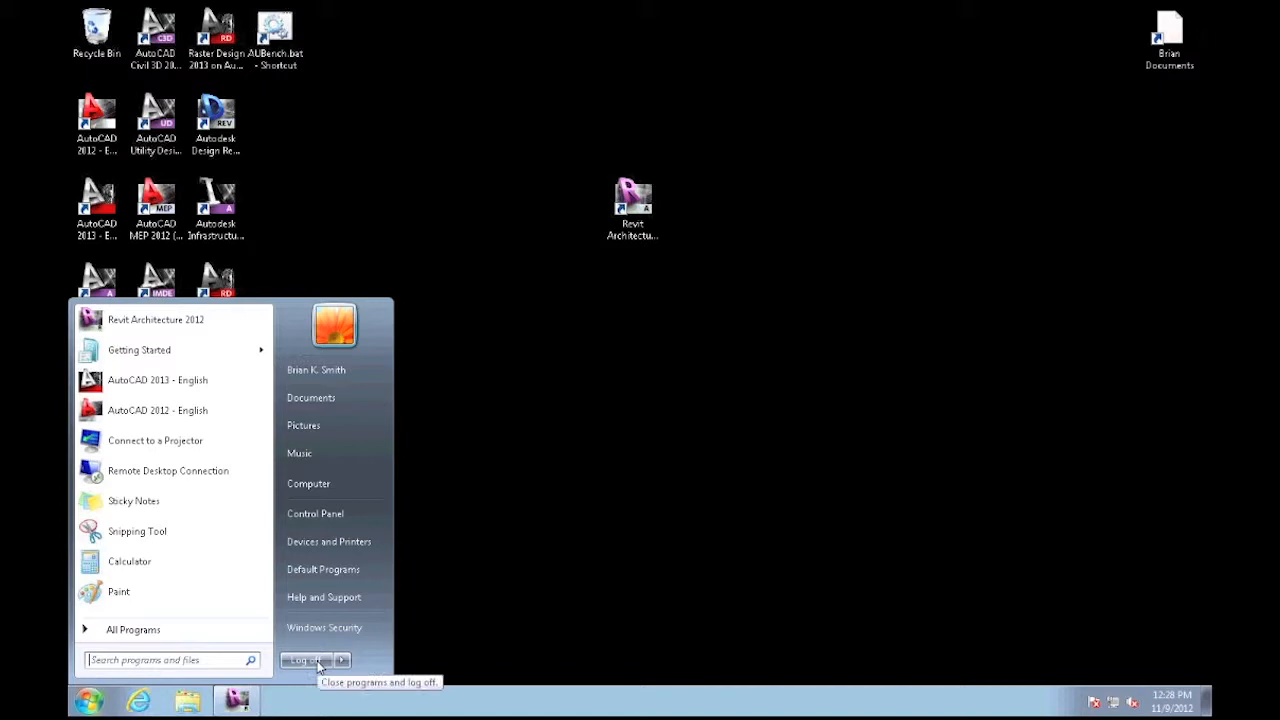
click(305, 660)
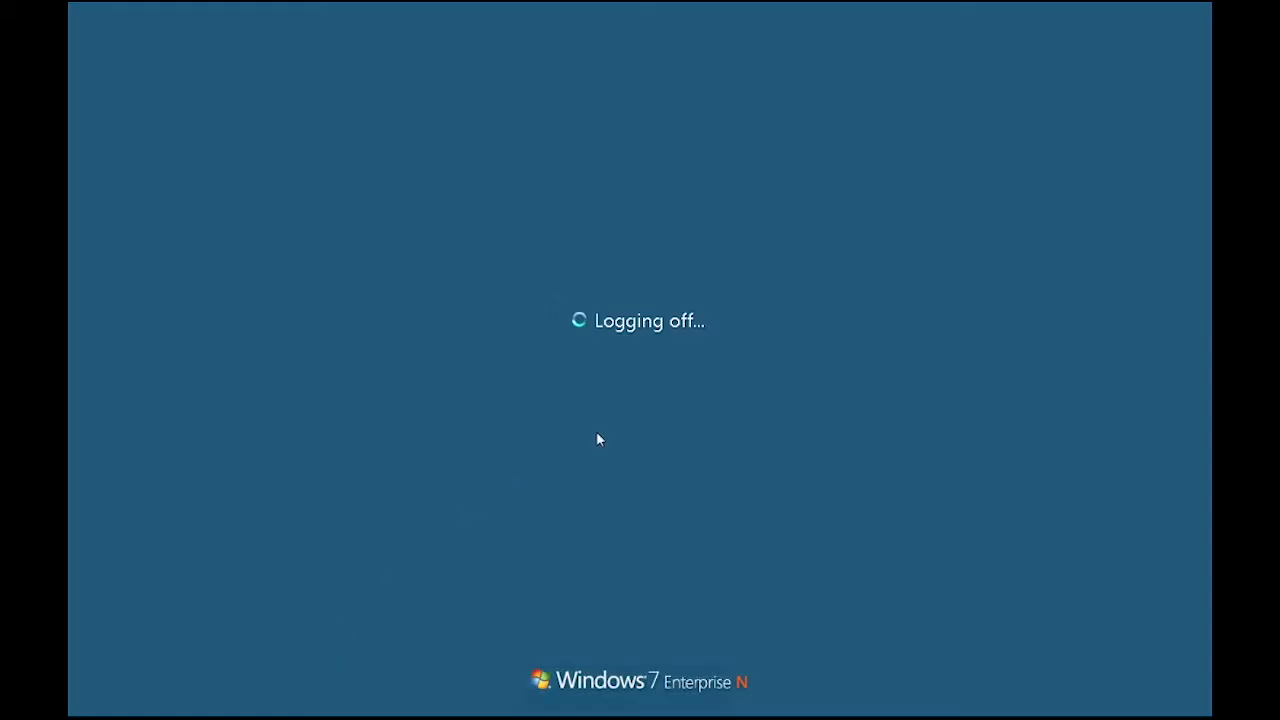
mouse_move(604, 437)
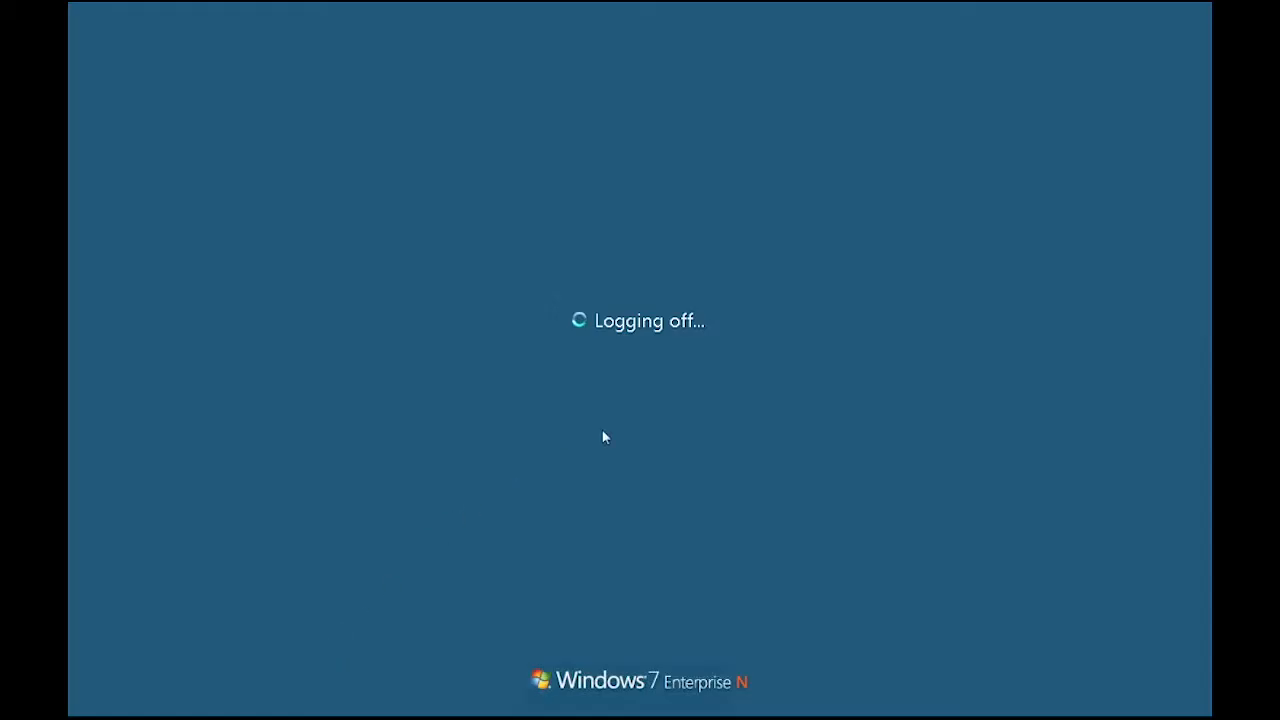